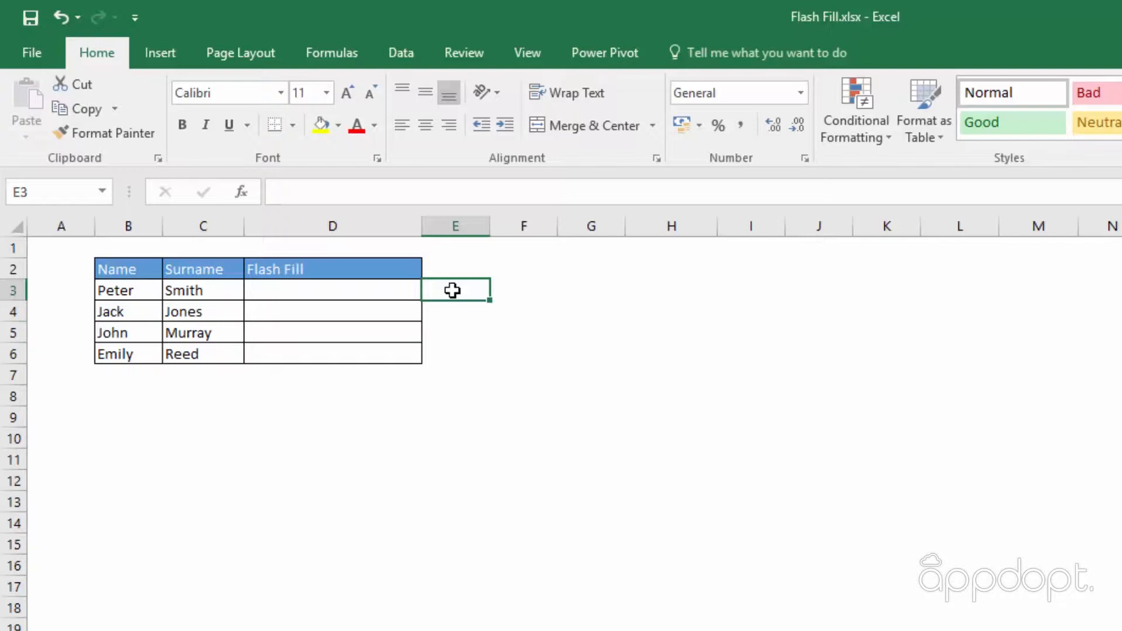
mouse_move(518, 292)
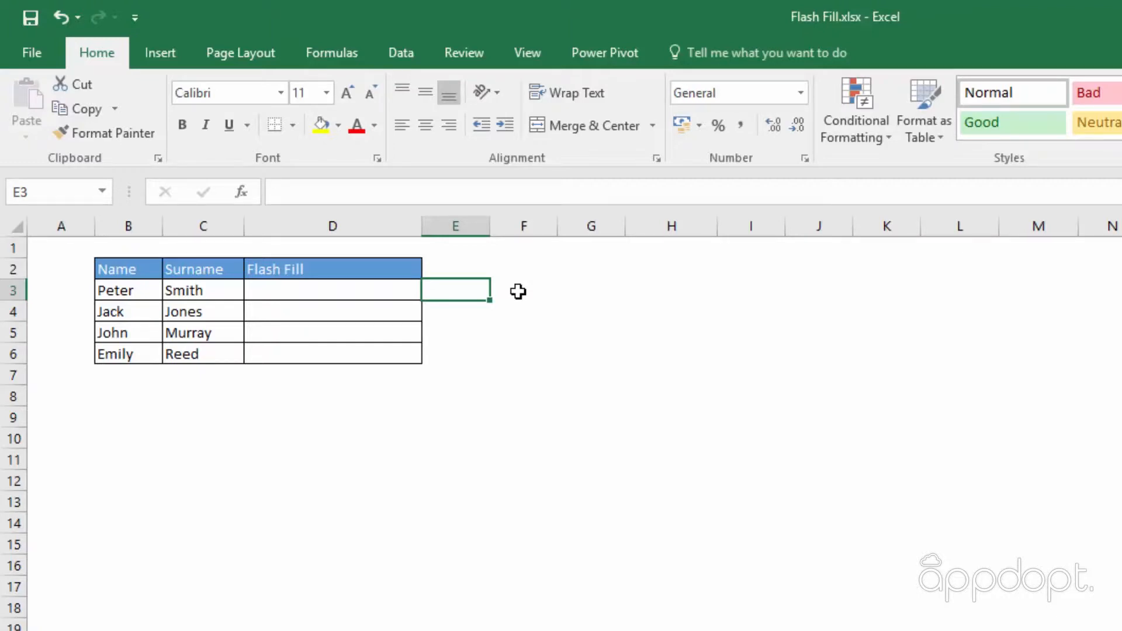
mouse_move(520, 292)
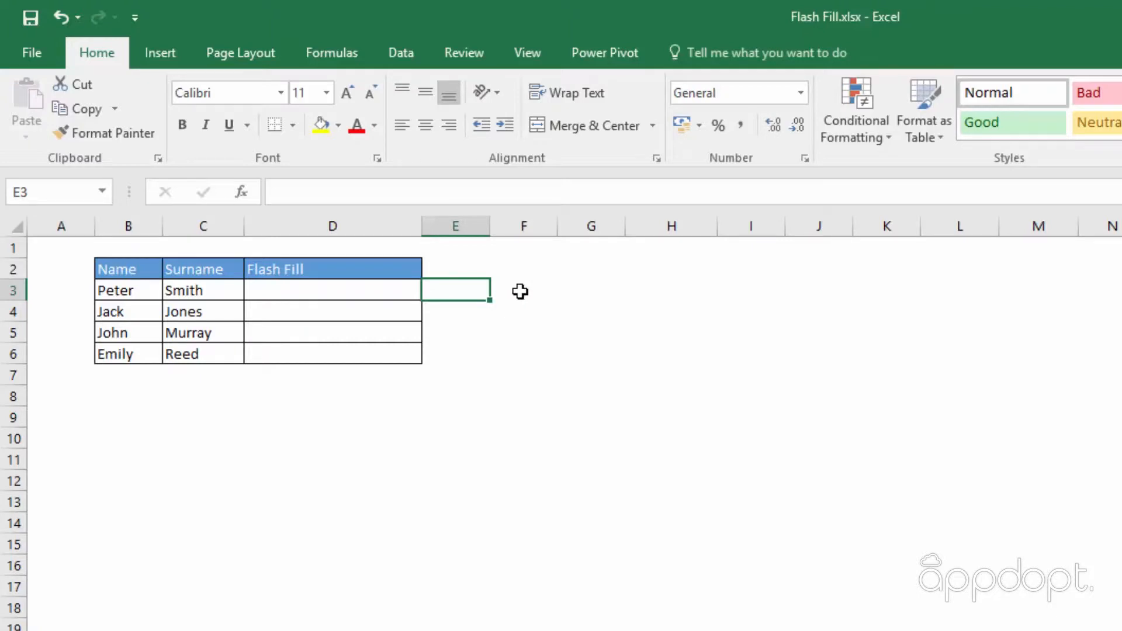
mouse_move(134, 302)
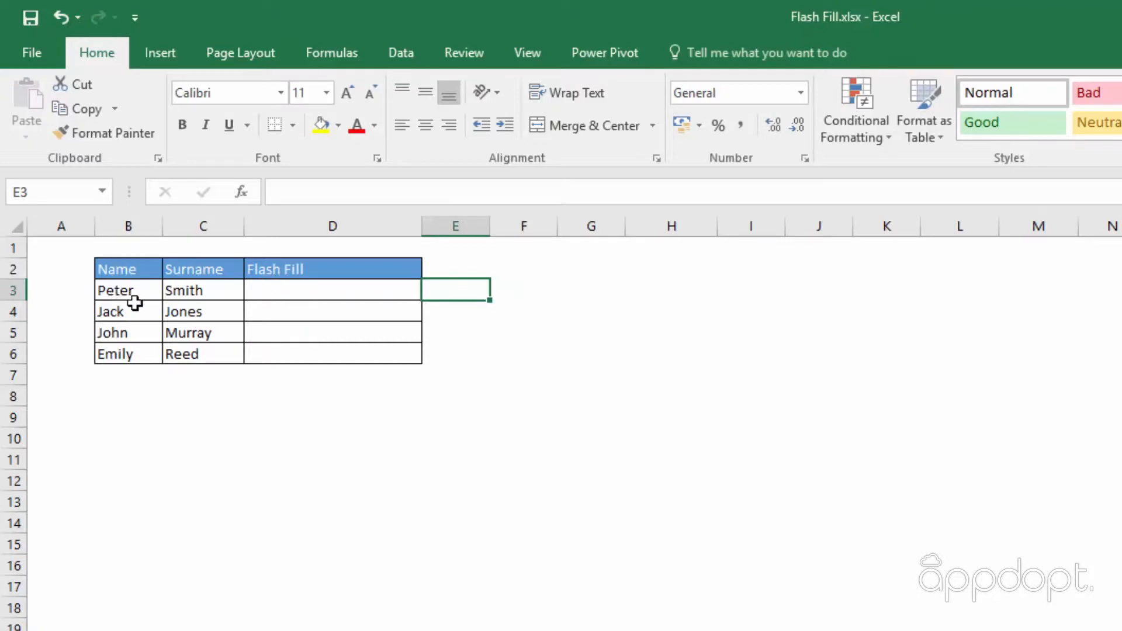
- Flash Fill full names from the 'Peter Smith' example, then select the generated names to clear
type("Peter Smith")
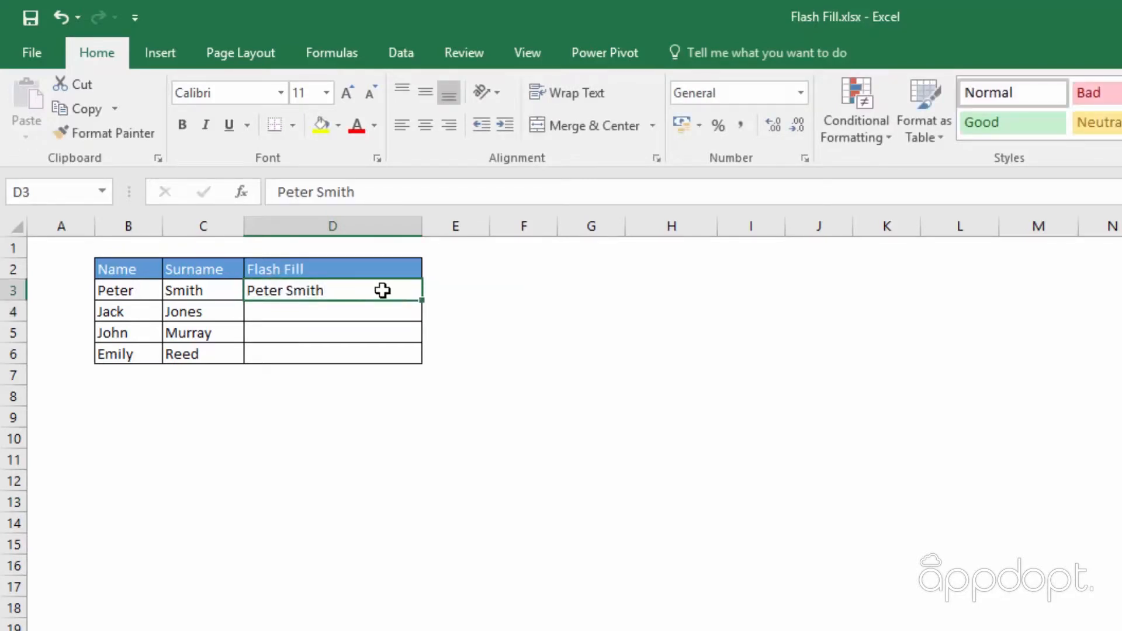
left_click(401, 53)
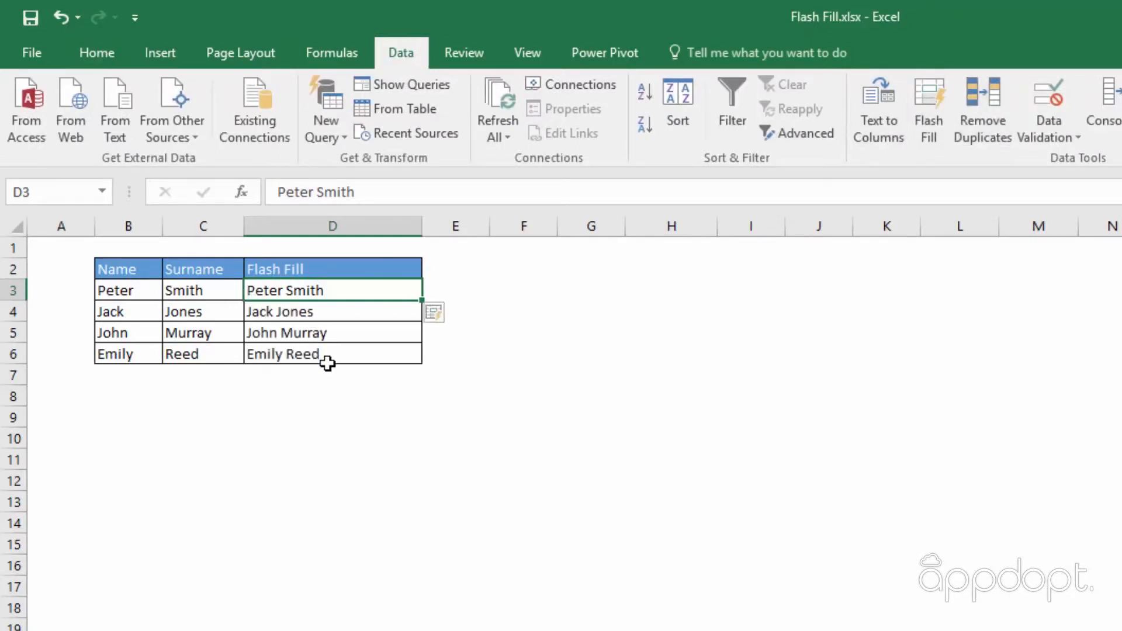
left_click_drag(331, 310, 331, 354)
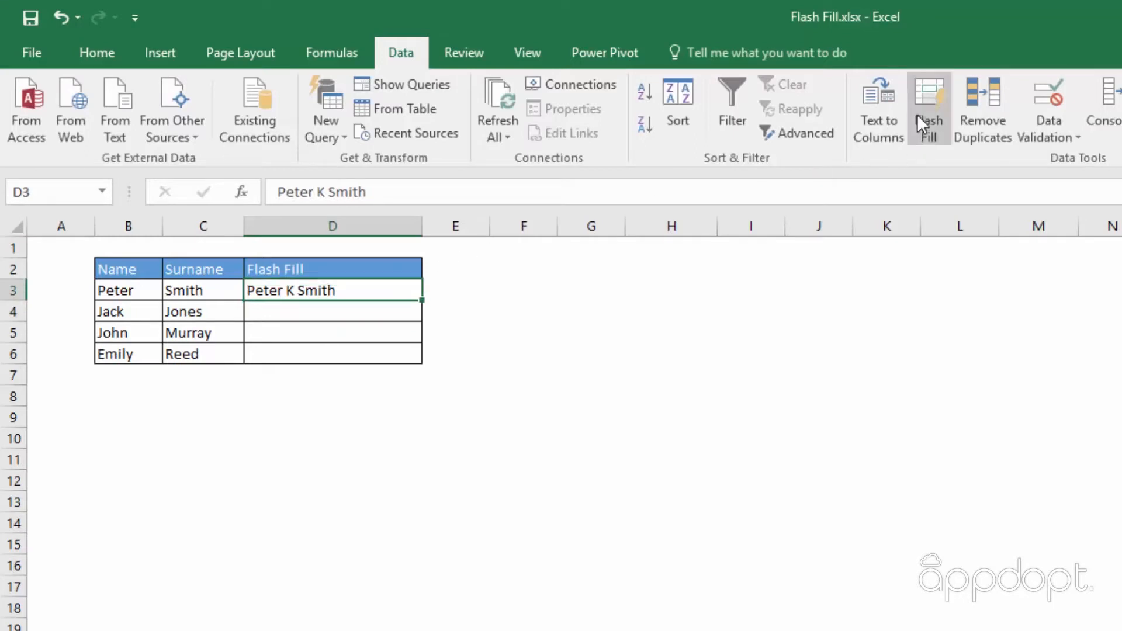
- Retry Flash Fill with a revised full-name example in D3
left_click(929, 97)
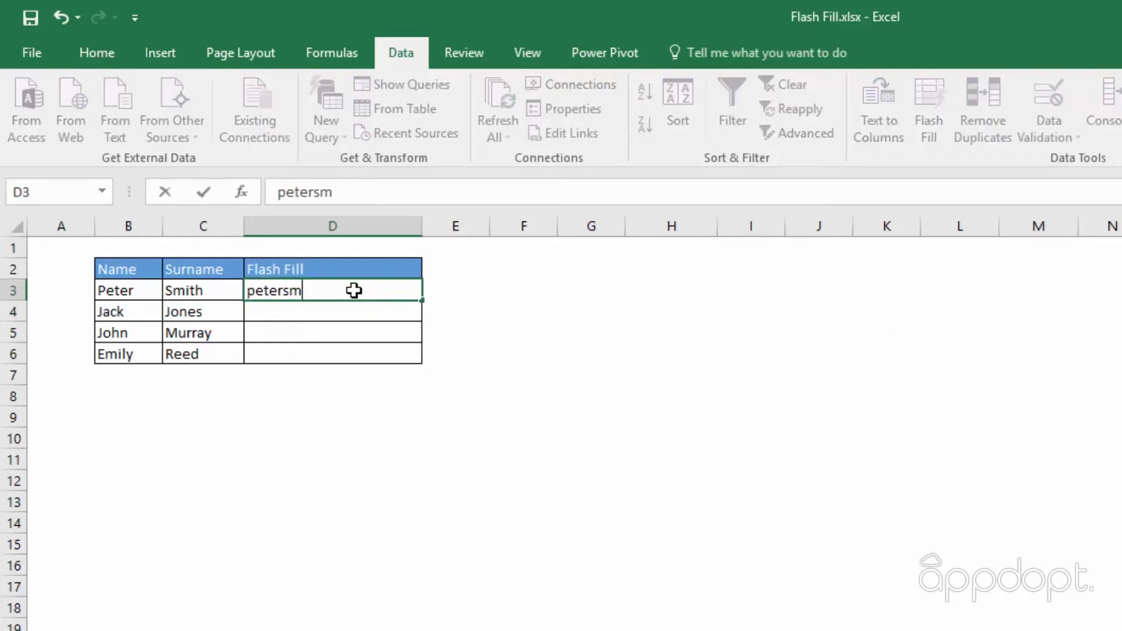
type("ith")
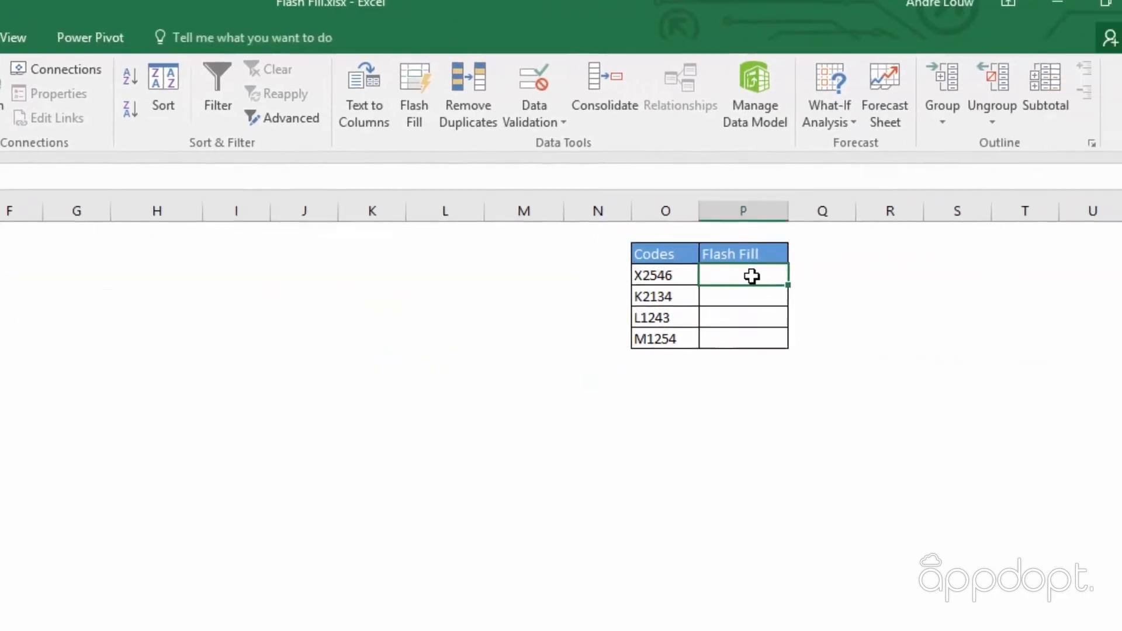
- Flash Fill digits 2546, 2134, 1243, 1254 from the '2546' example and review Flash Fill Options
type("2546")
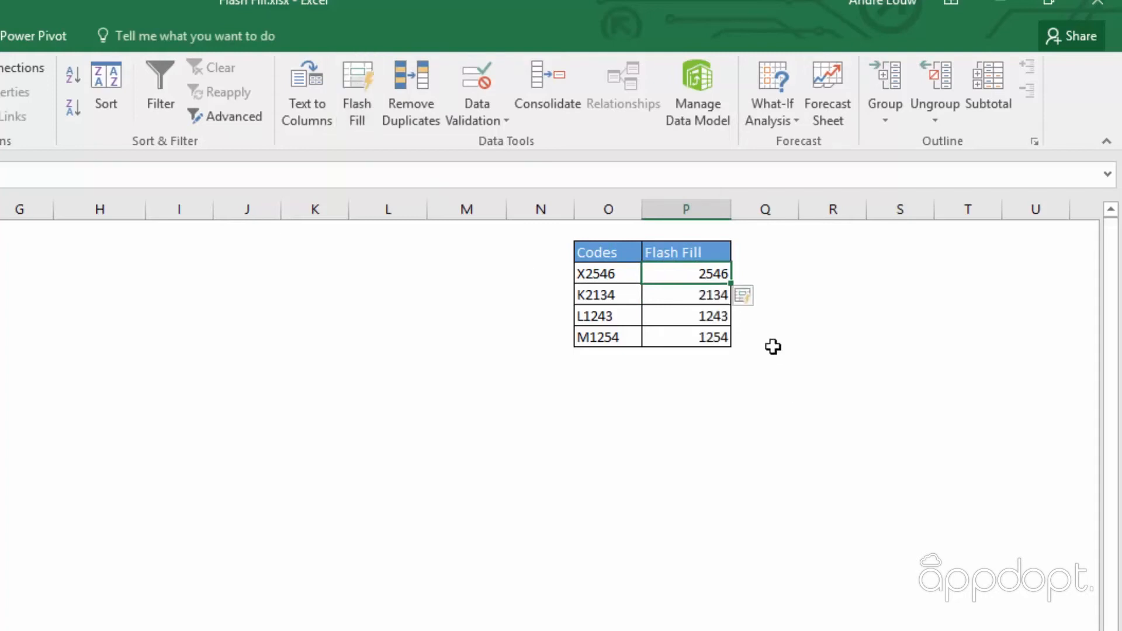
mouse_move(714, 445)
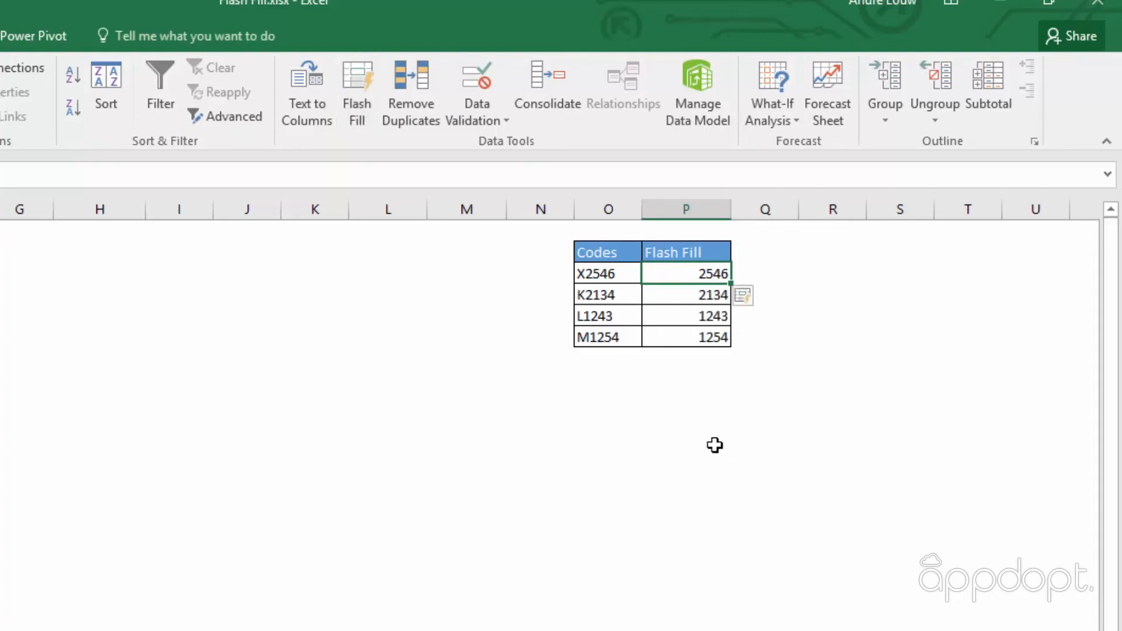
left_click(744, 296)
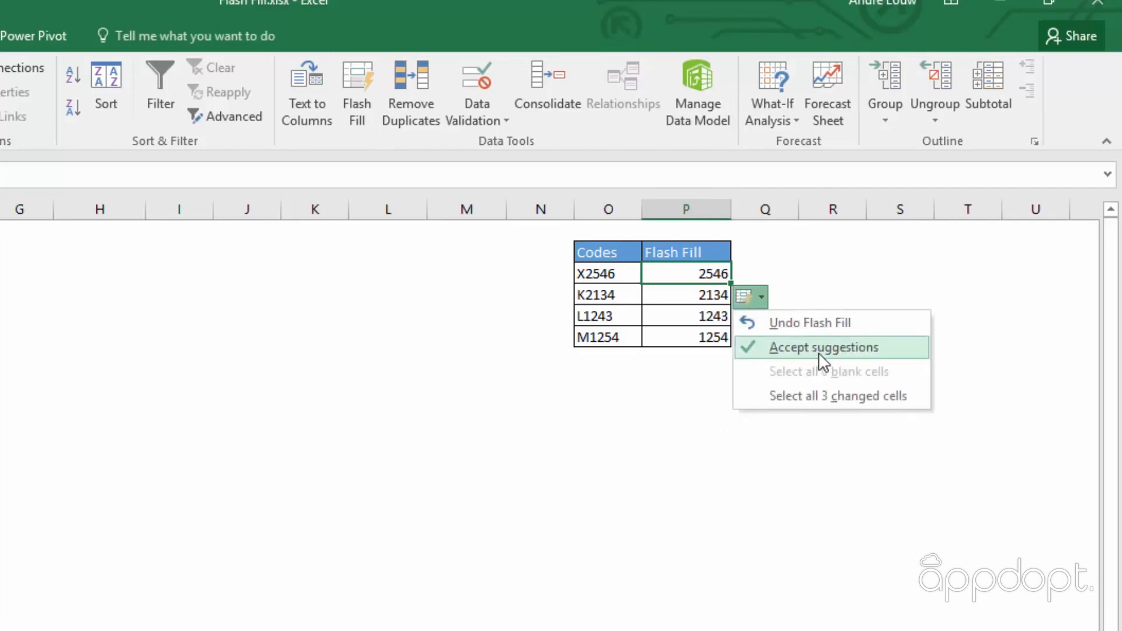